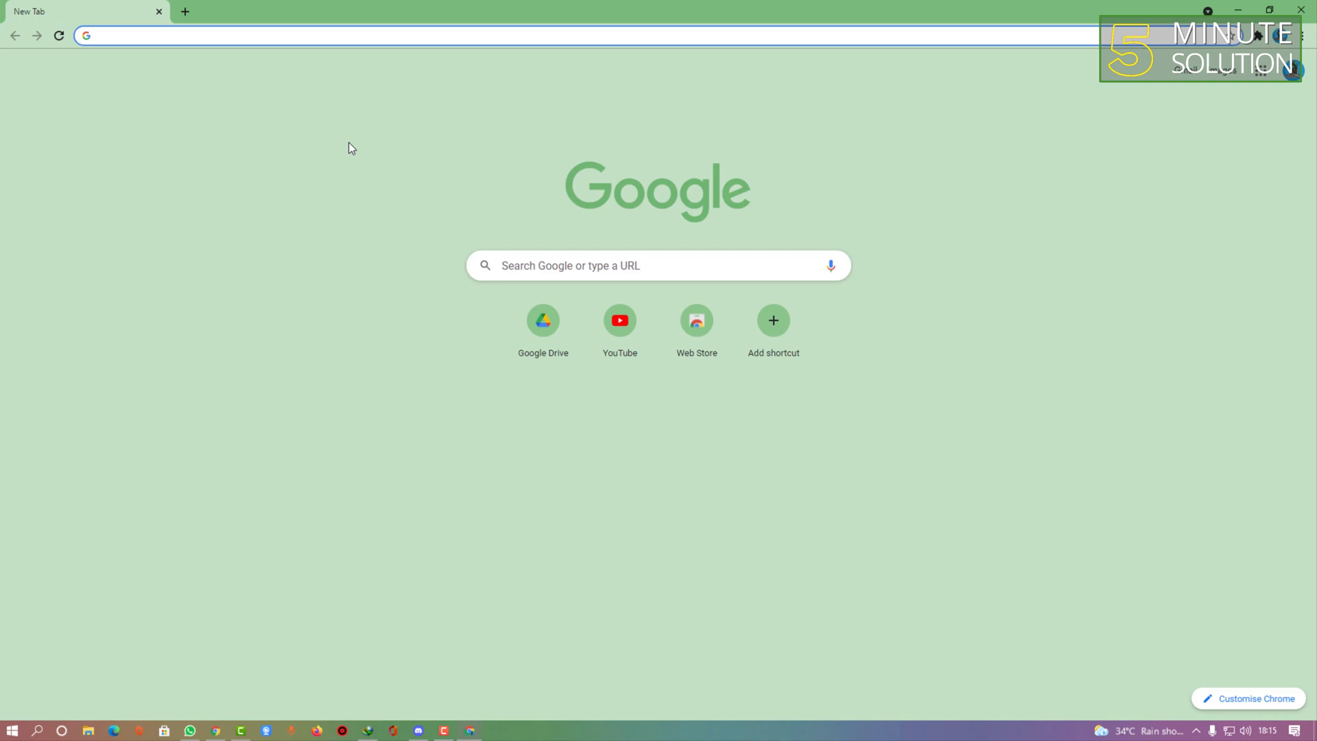
Step: Search Google for 'mcafee antivirus' after first trying 'mcafee antivirus download getintopc'
type("mcafee antivirus download getintopc")
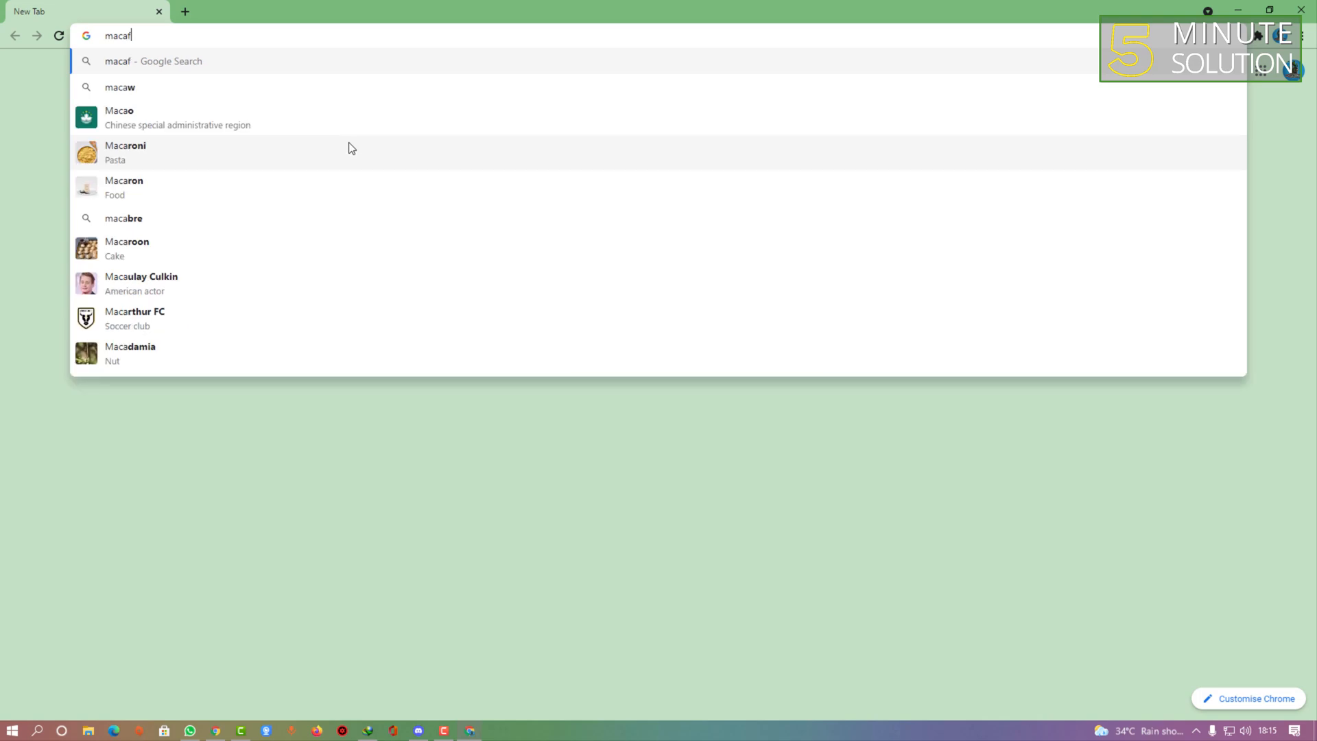
type("mcafee antivirus")
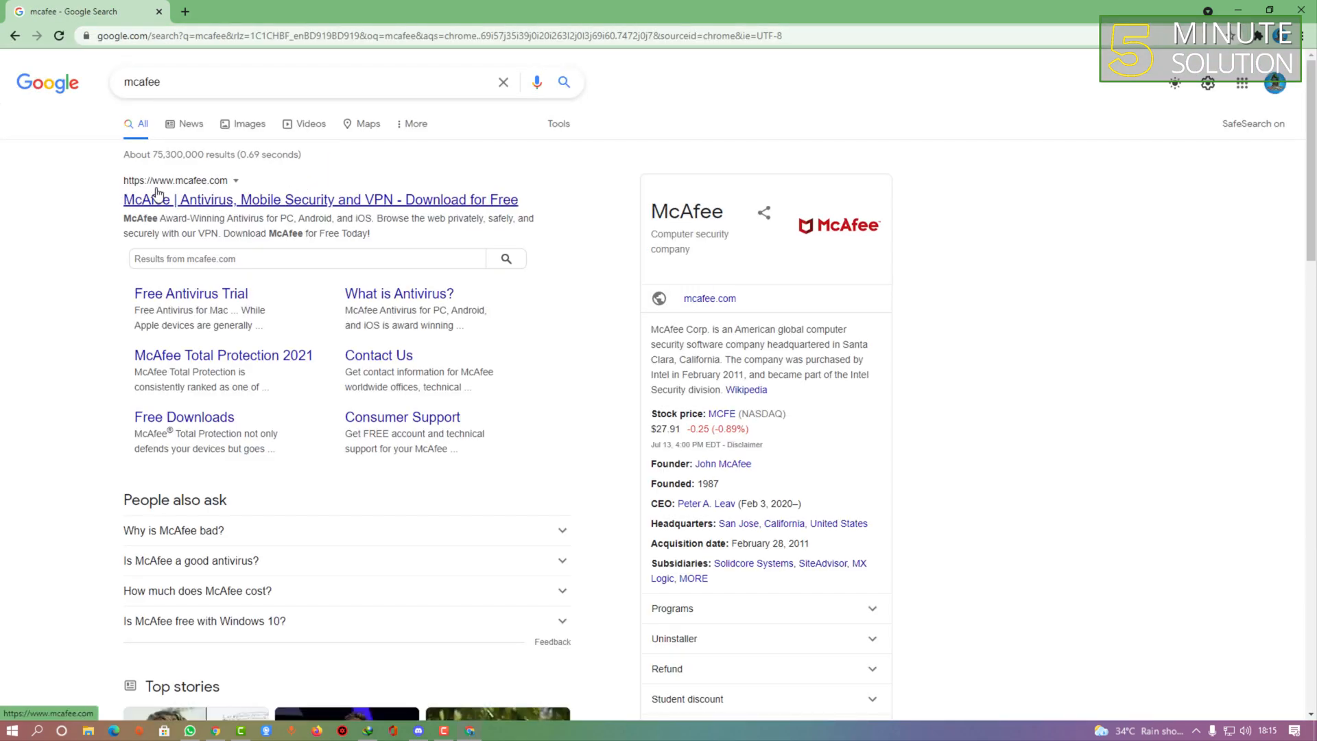
Step: Open mcafee.com, choose Support > Consumer Support, and accept the cookie banner
left_click(155, 200)
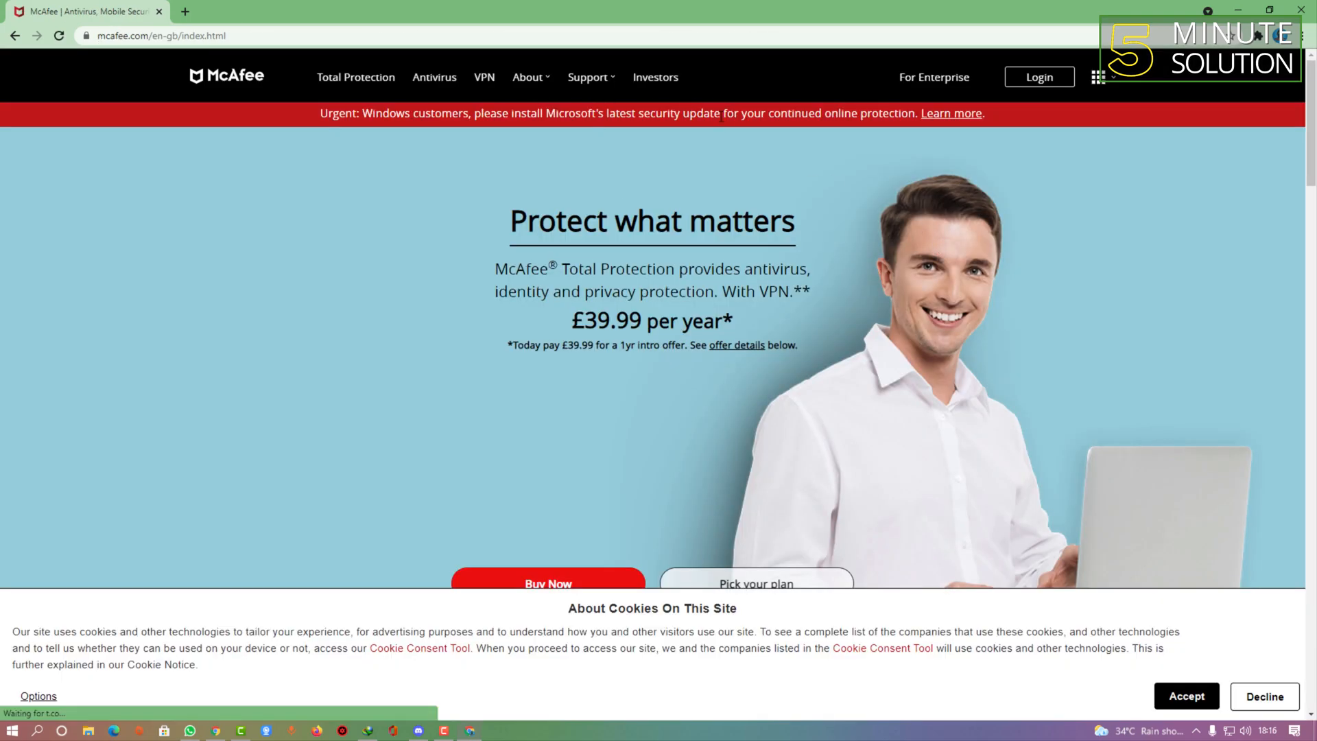
left_click(587, 77)
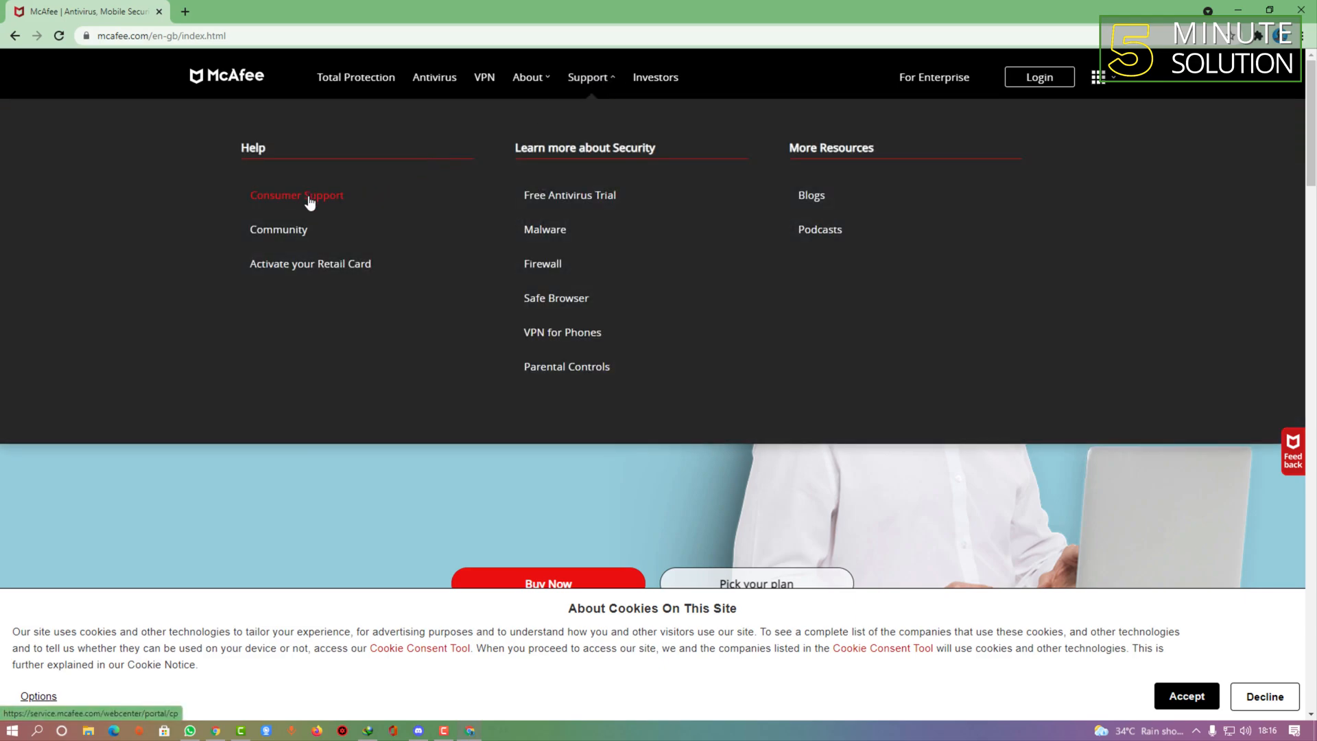
left_click(296, 195)
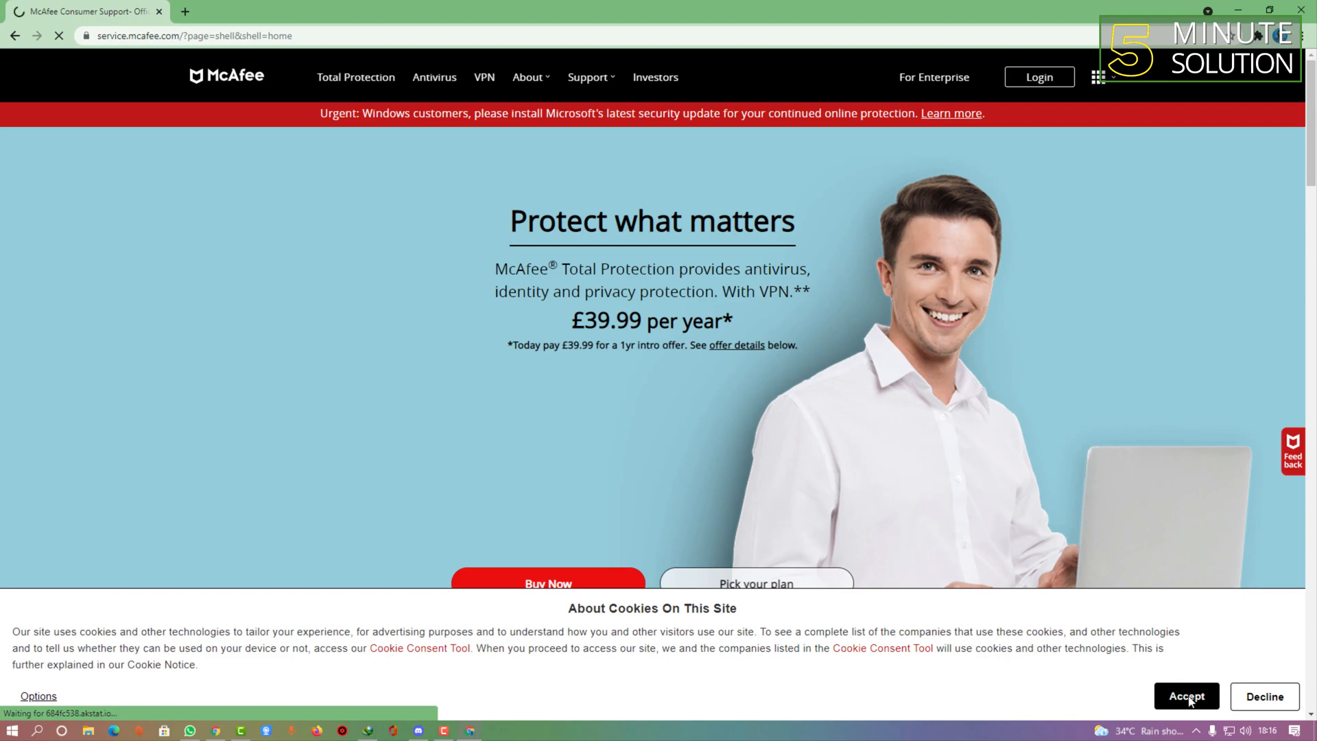
left_click(1186, 696)
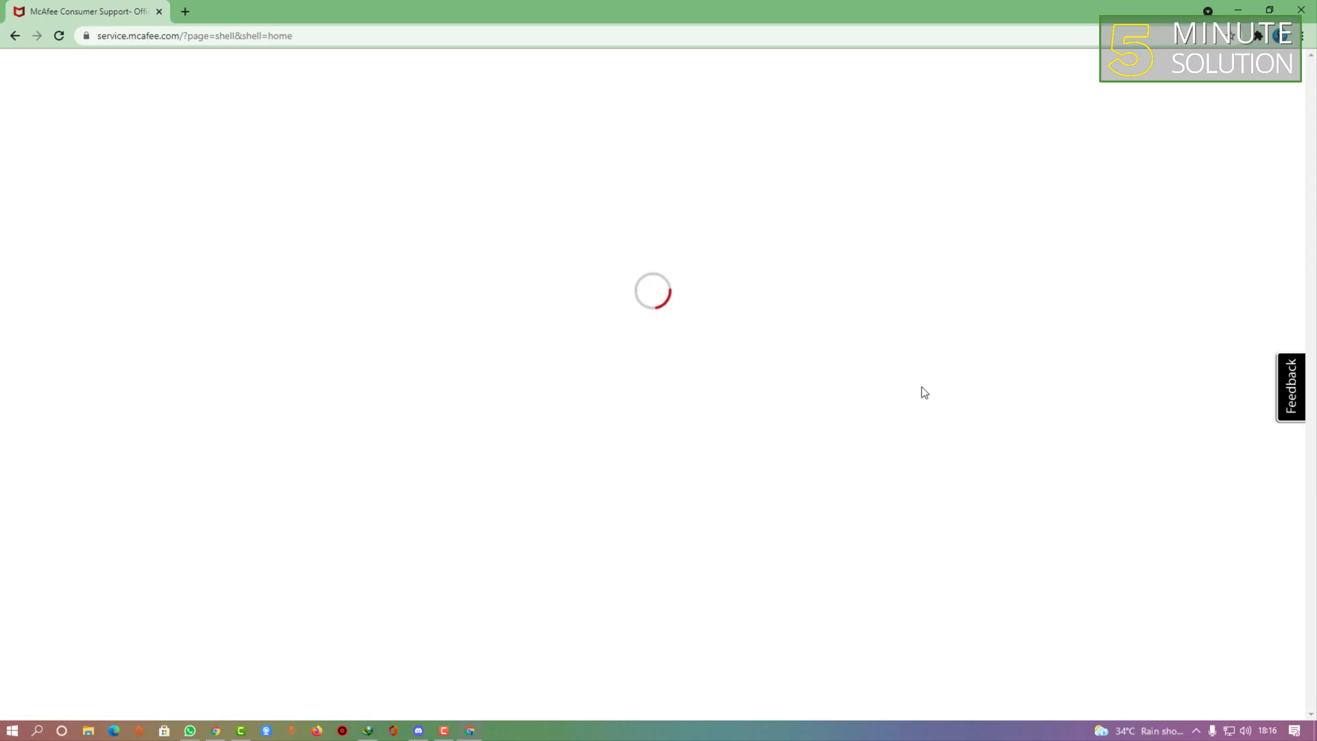
mouse_move(641, 261)
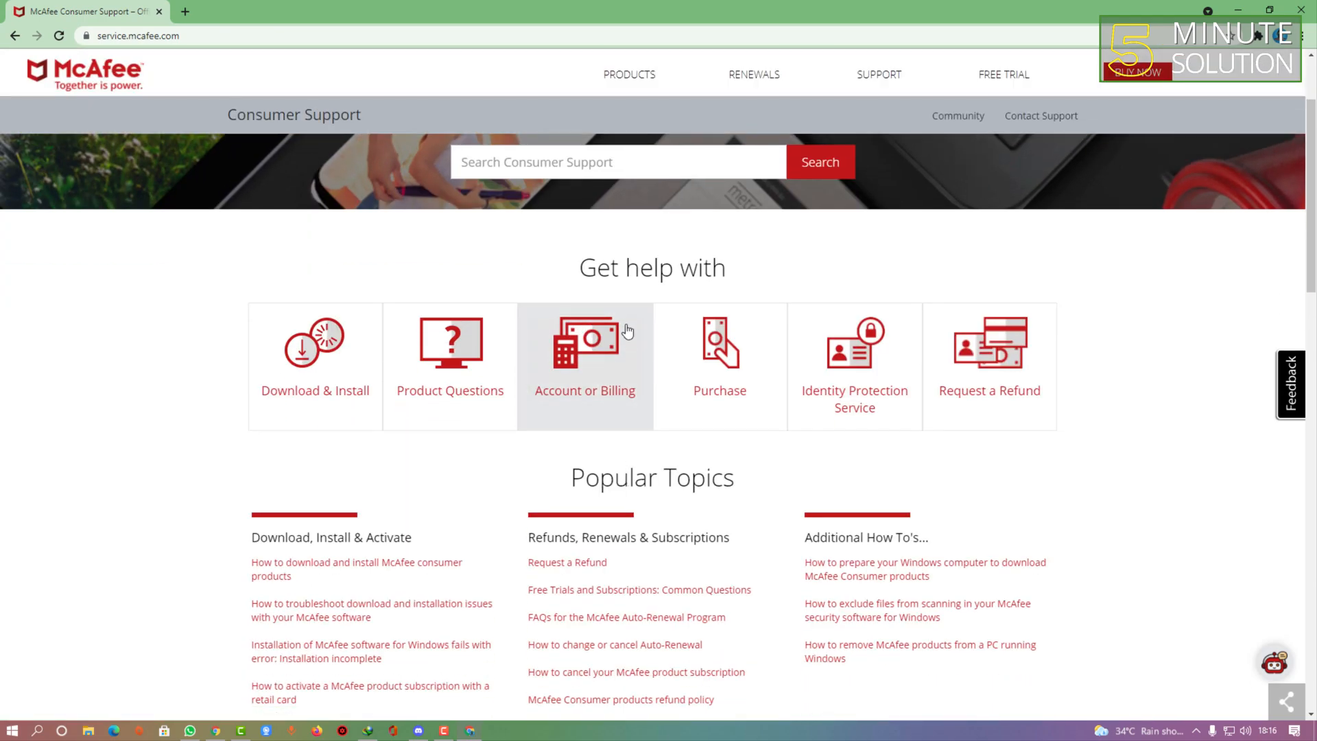
Step: Search Consumer Support for 'How to uninstall McAfee' and scroll the results
left_click(617, 162)
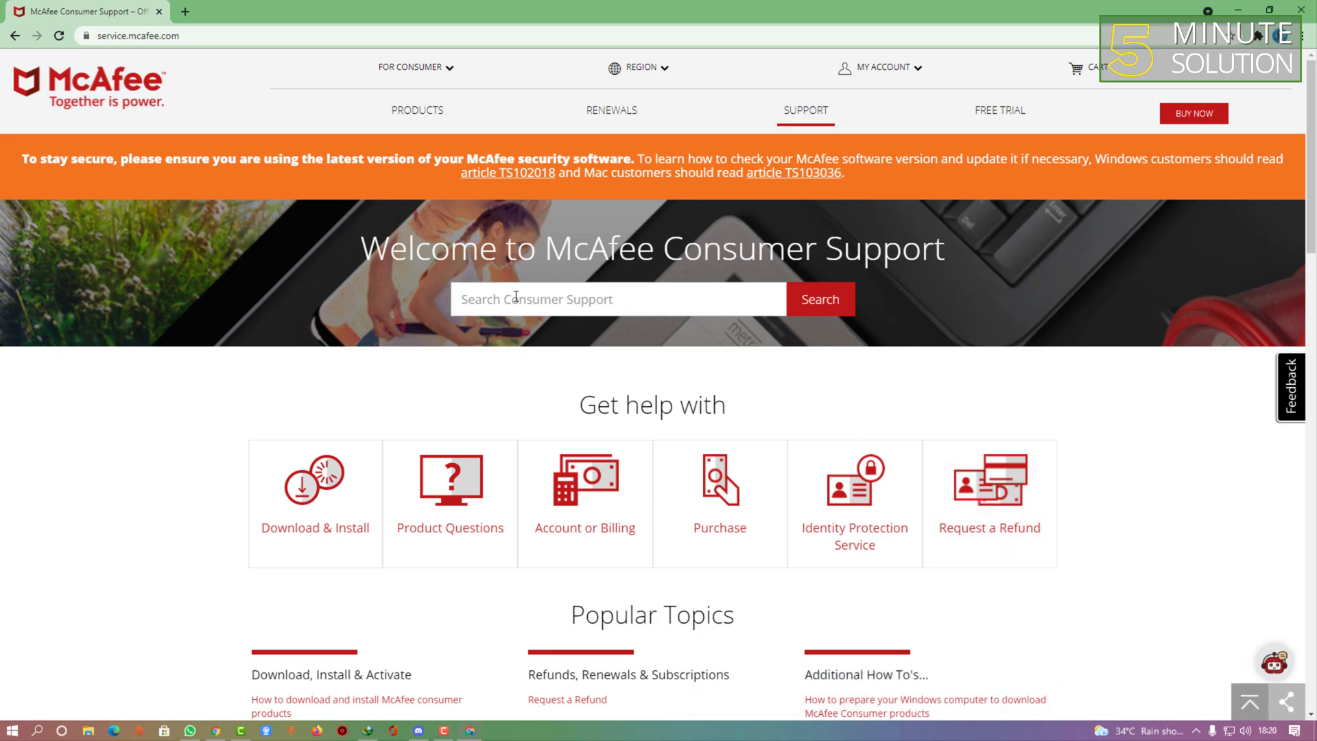
left_click(617, 298)
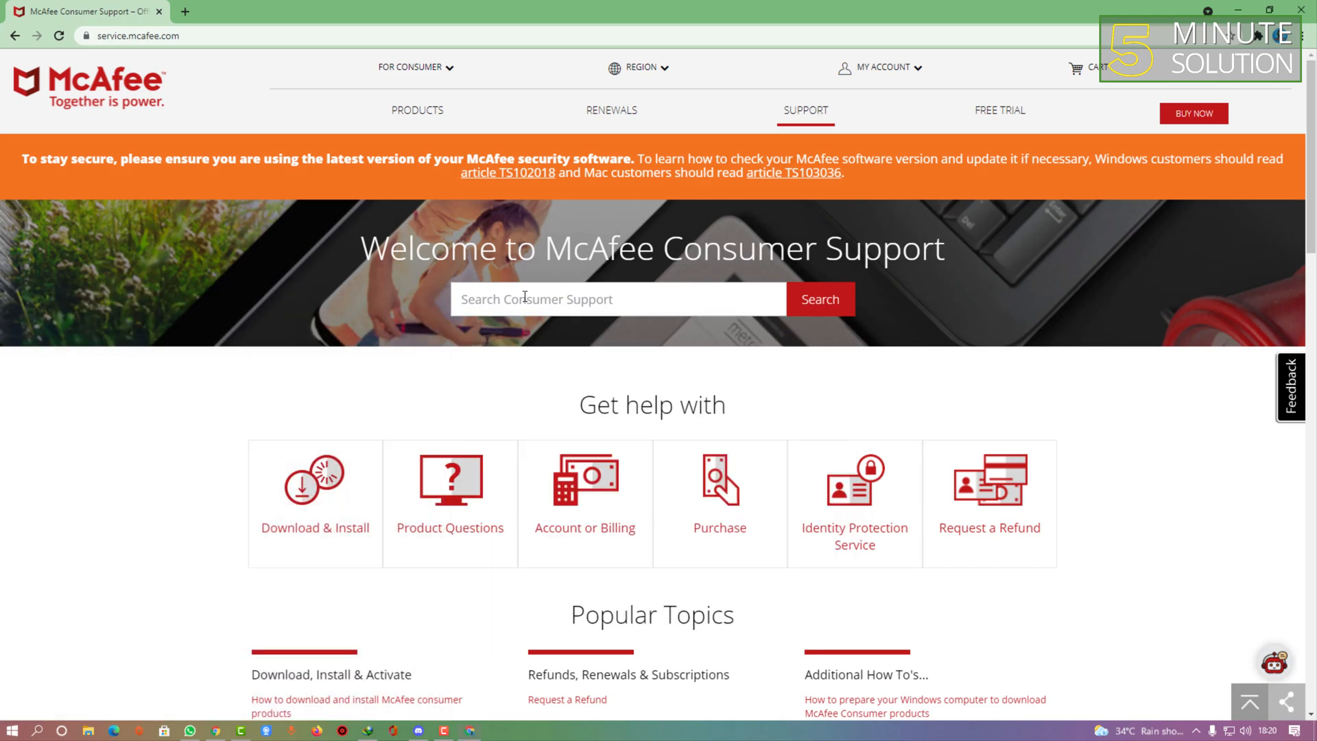
type("How to uninstall McAfee")
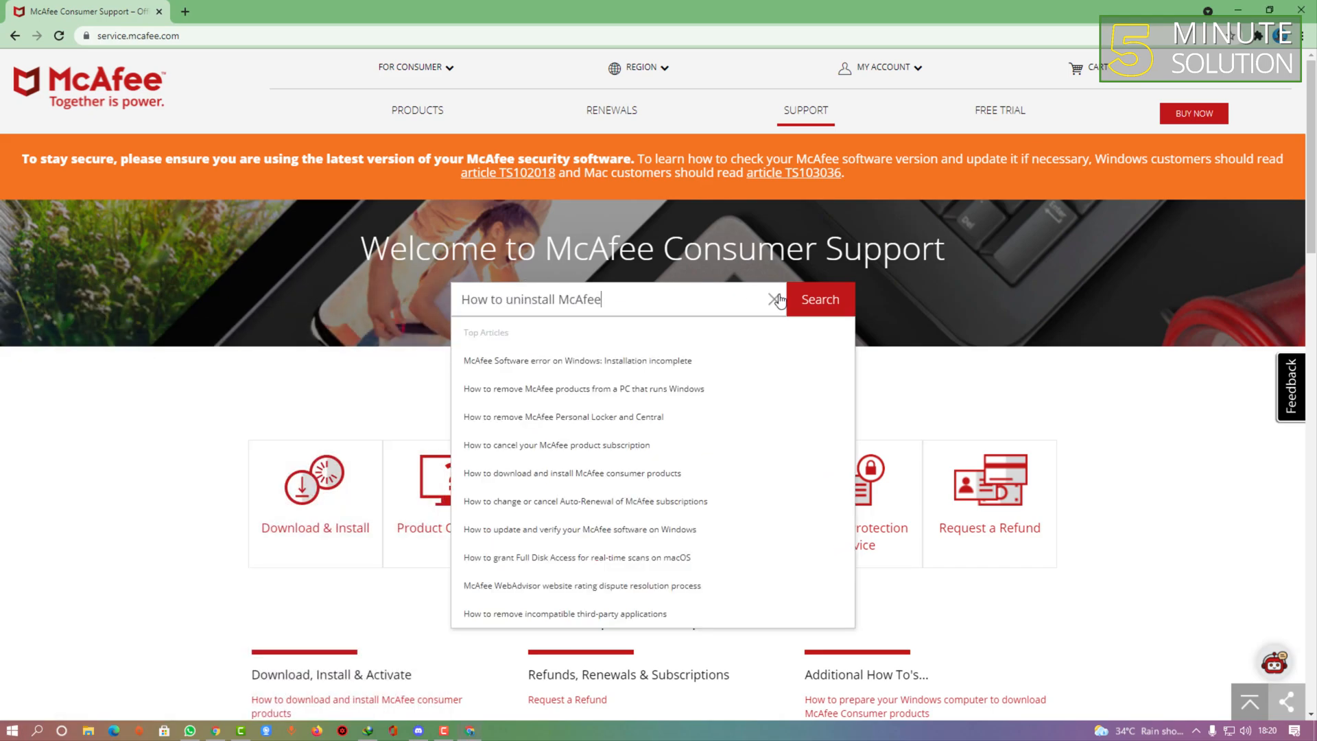
left_click(819, 299)
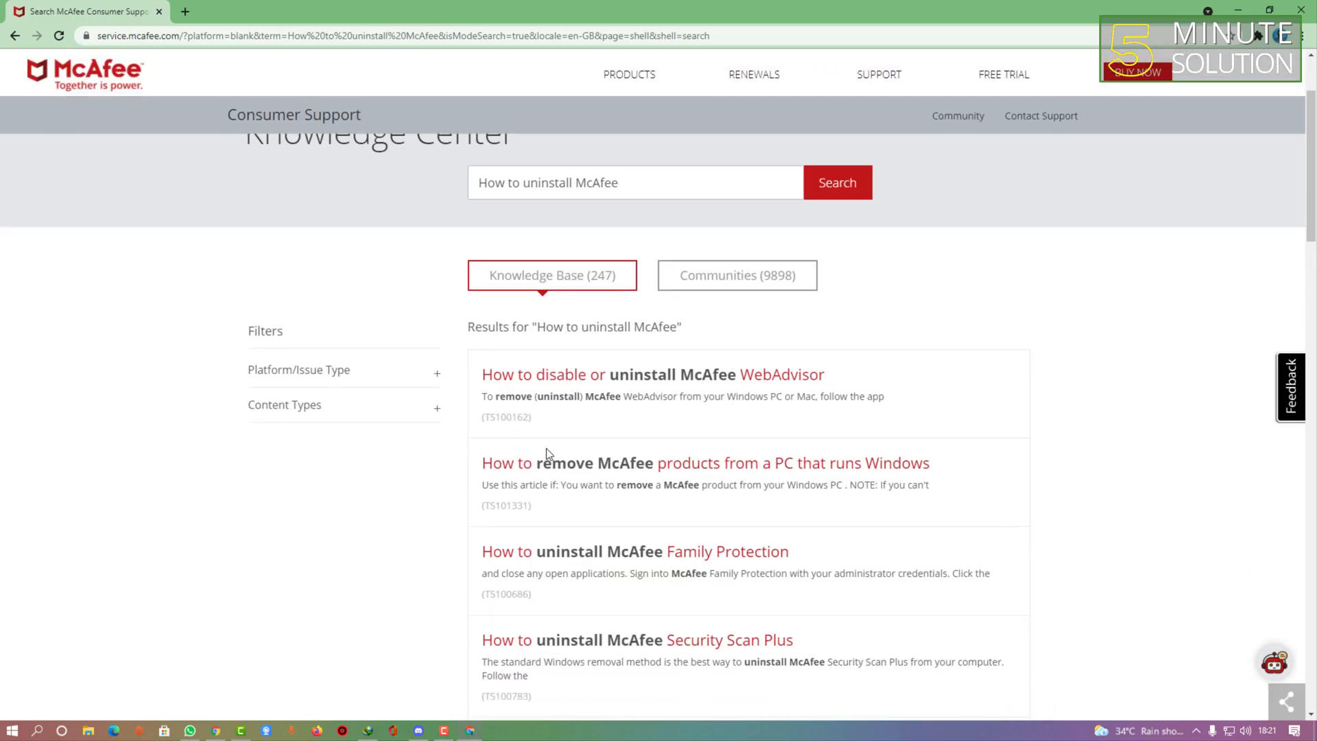
scroll("down", 3)
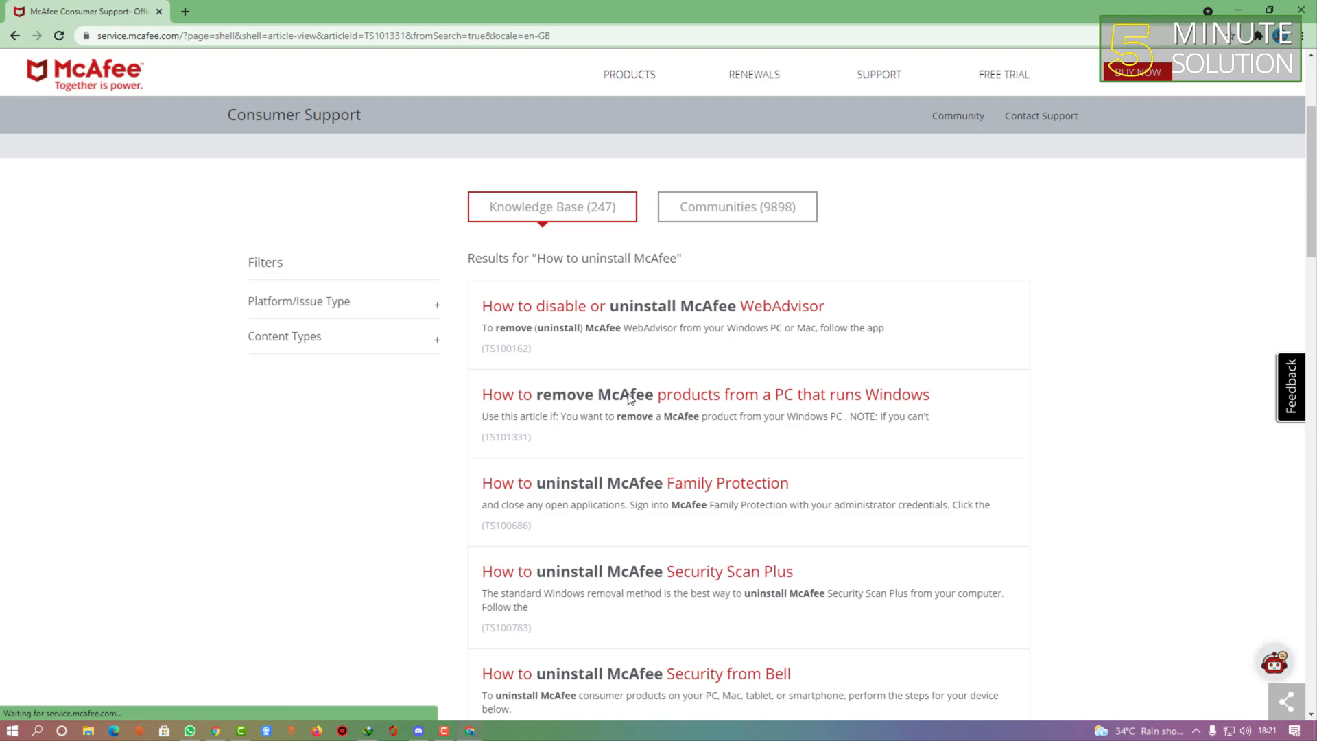
Step: Open 'How to remove McAfee products from a PC that runs Windows' and scroll to Solution
left_click(628, 395)
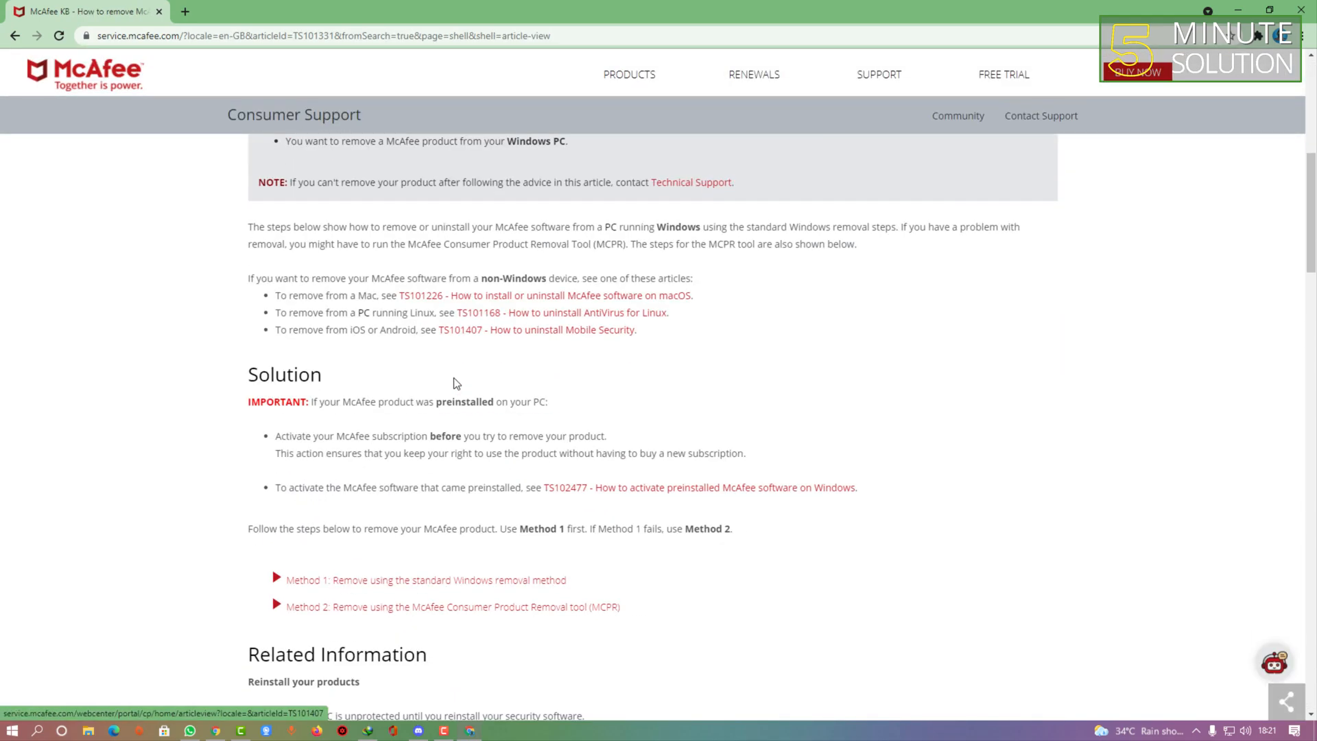
scroll("down", 3)
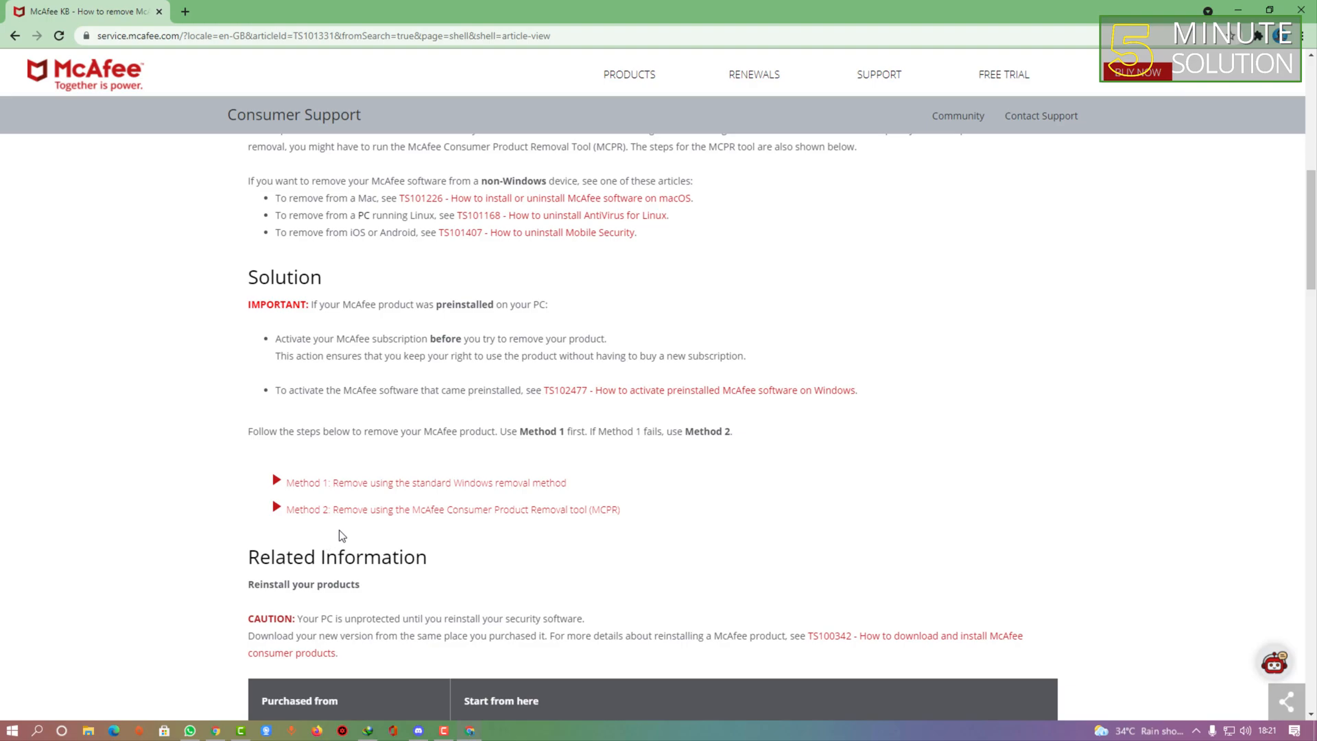
Step: Expand 'Method 2: Remove using the MCPR tool' and download the MCPR tool
left_click(452, 510)
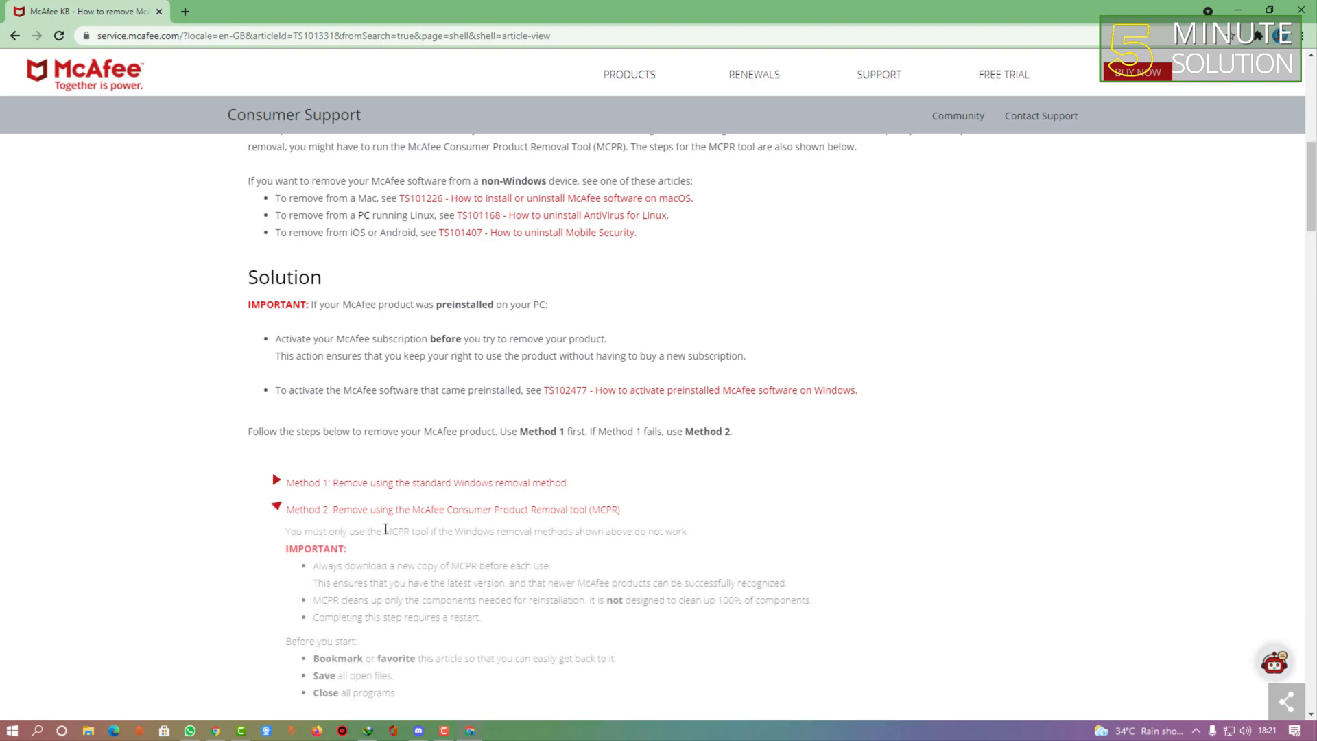
scroll("down", 3)
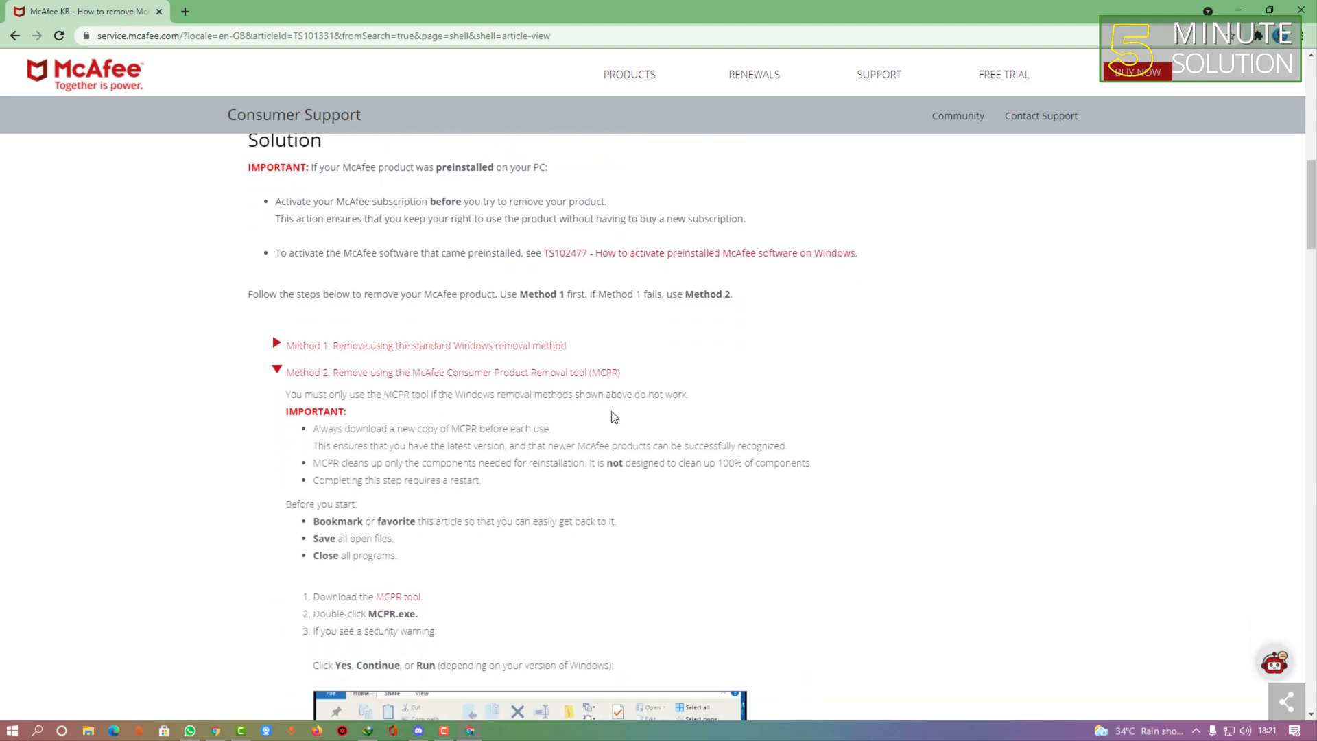
scroll("down", 3)
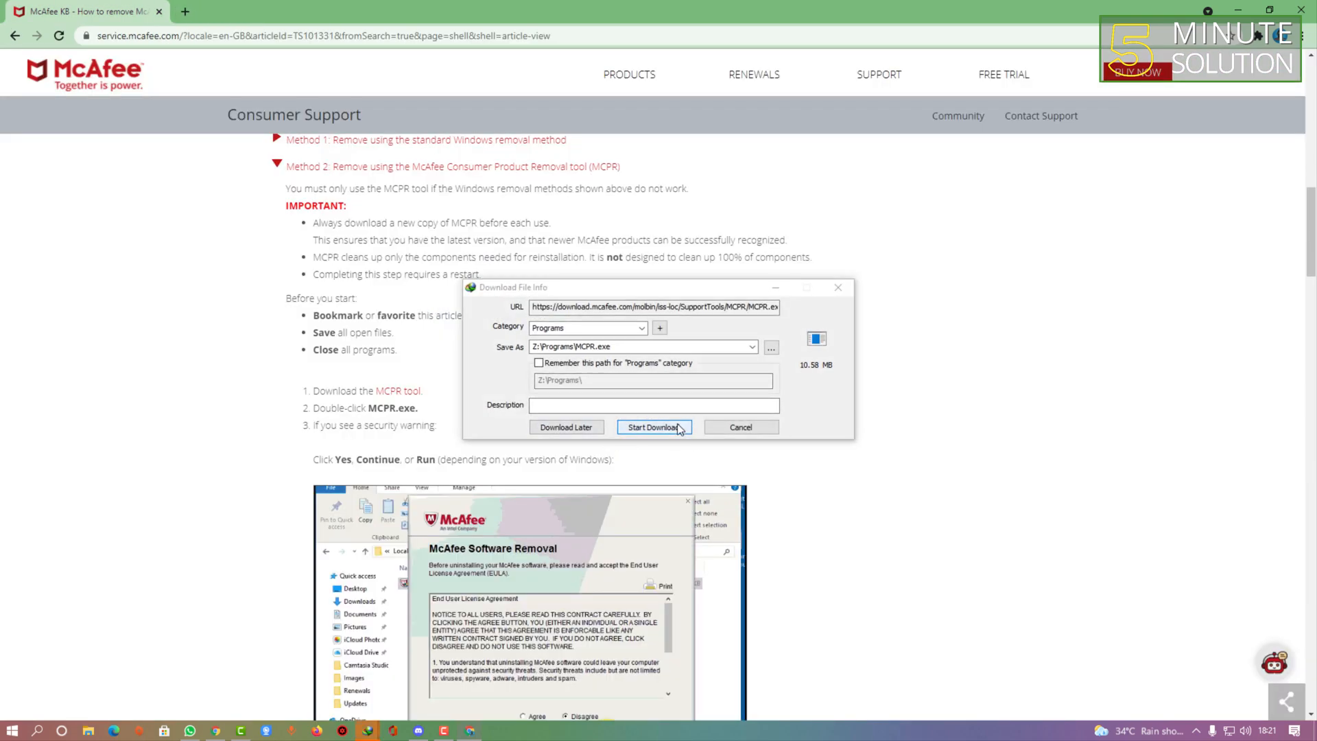
left_click(653, 428)
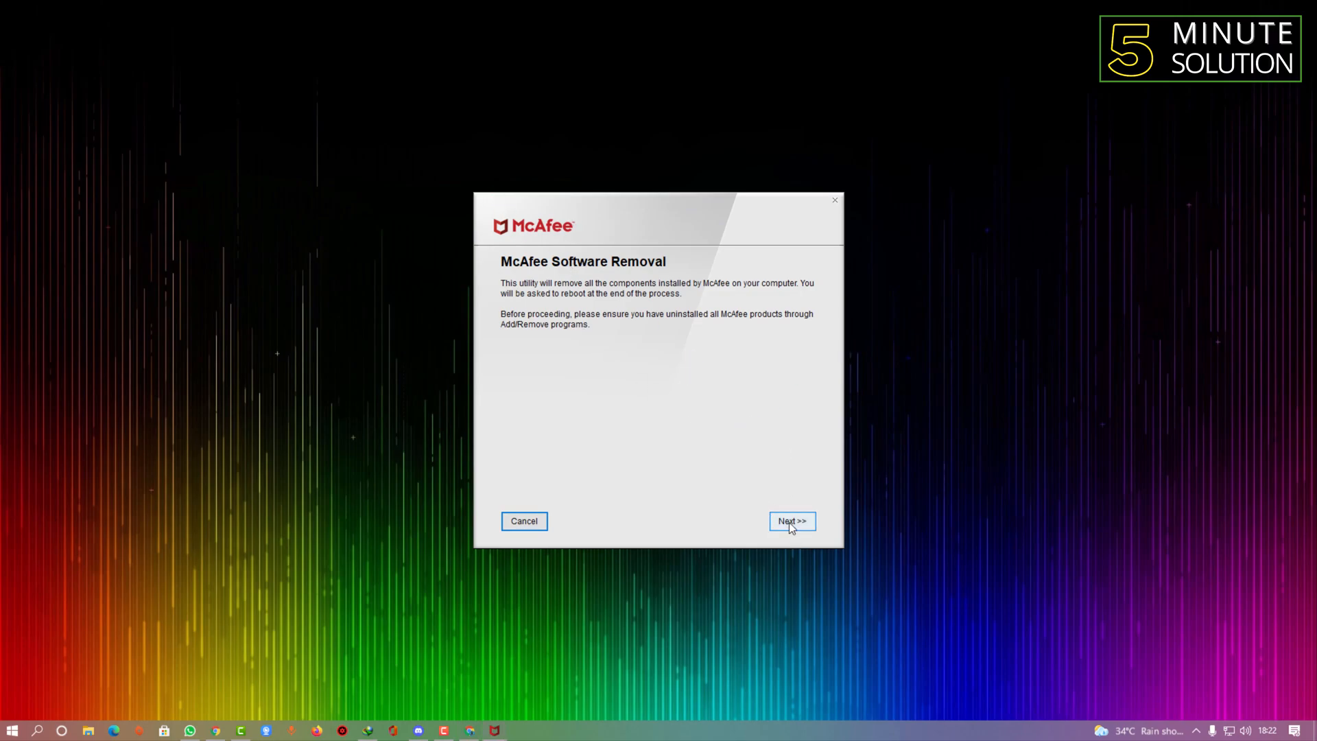
Step: Pass the MCPR welcome screen and agree to the license agreement
left_click(792, 521)
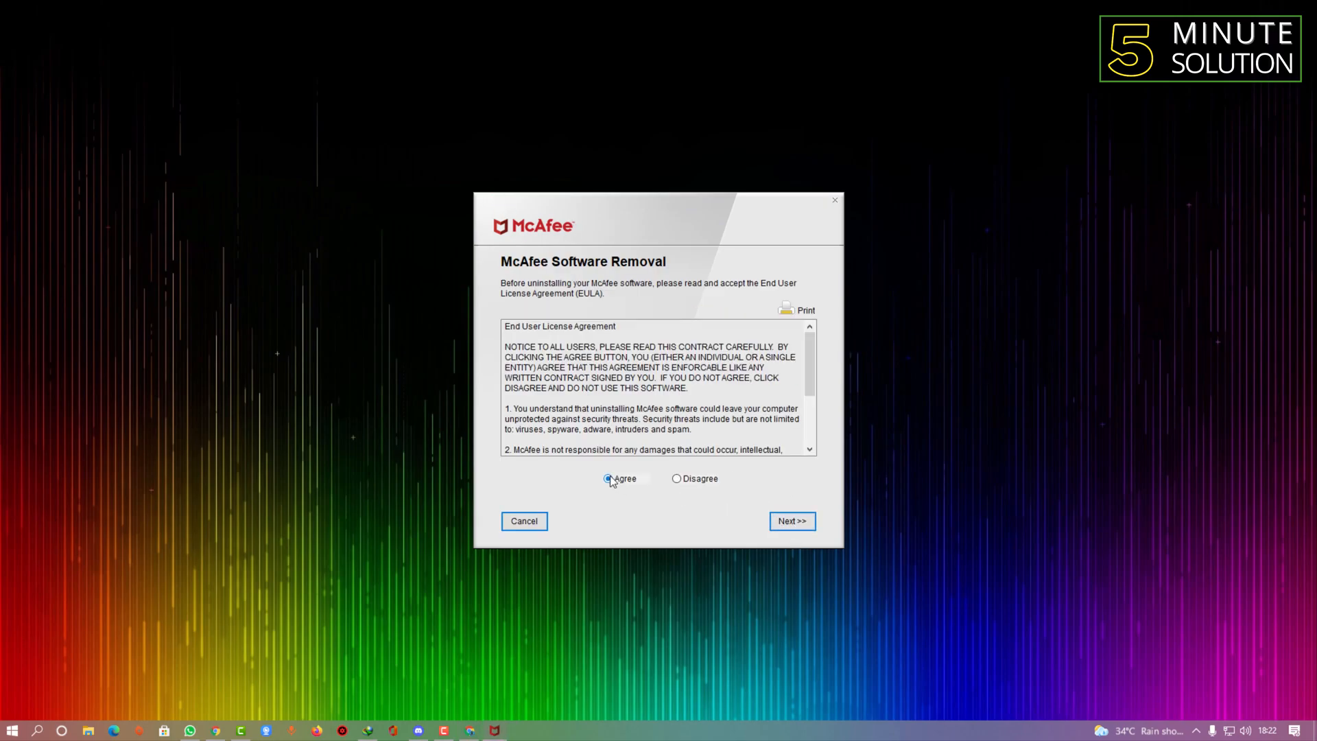
left_click(791, 521)
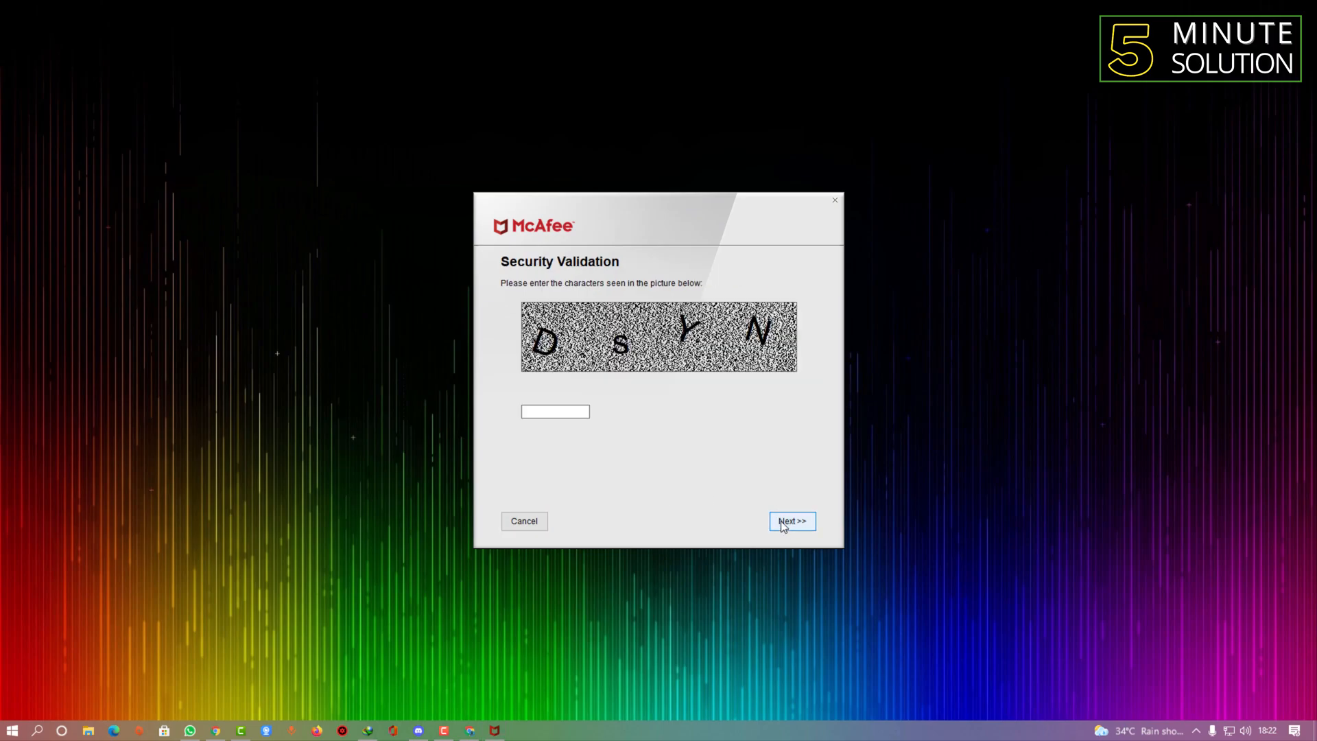
Step: Enter the security validation characters 'DSYN' and submit them
left_click(555, 412)
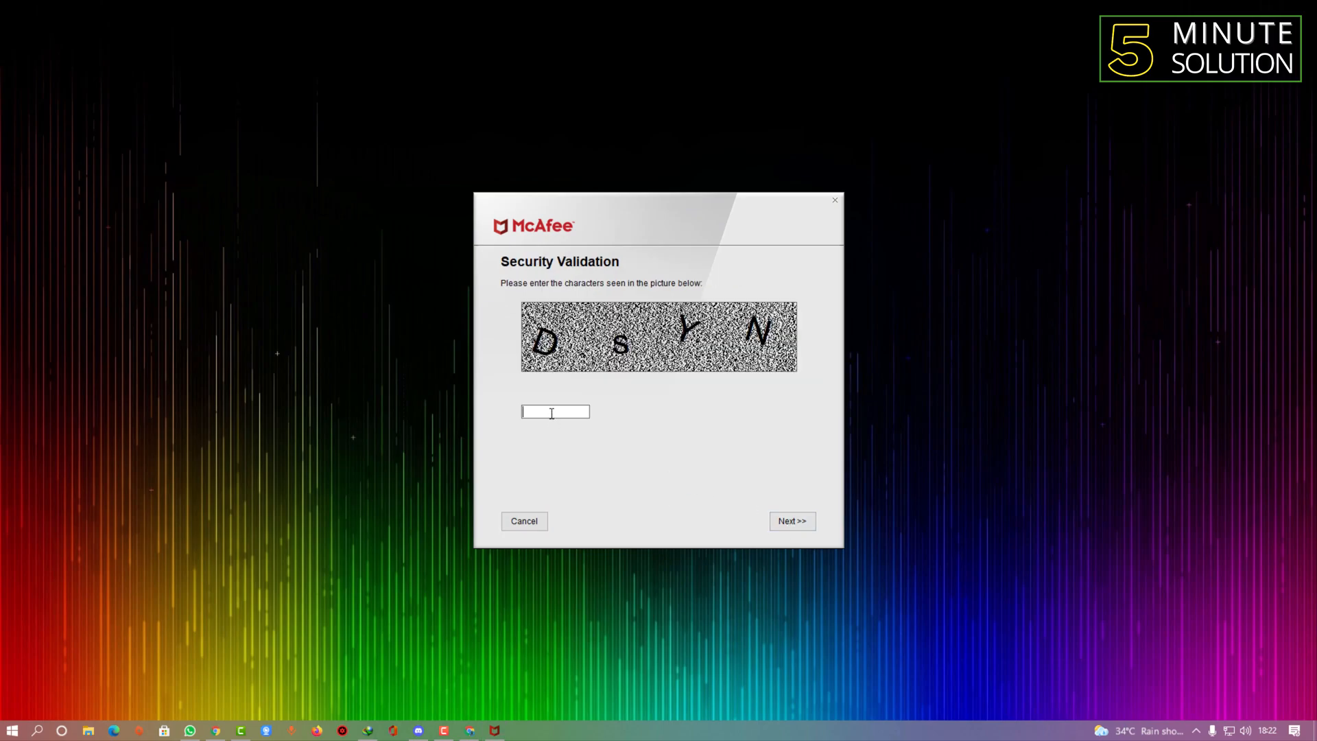
type("DS")
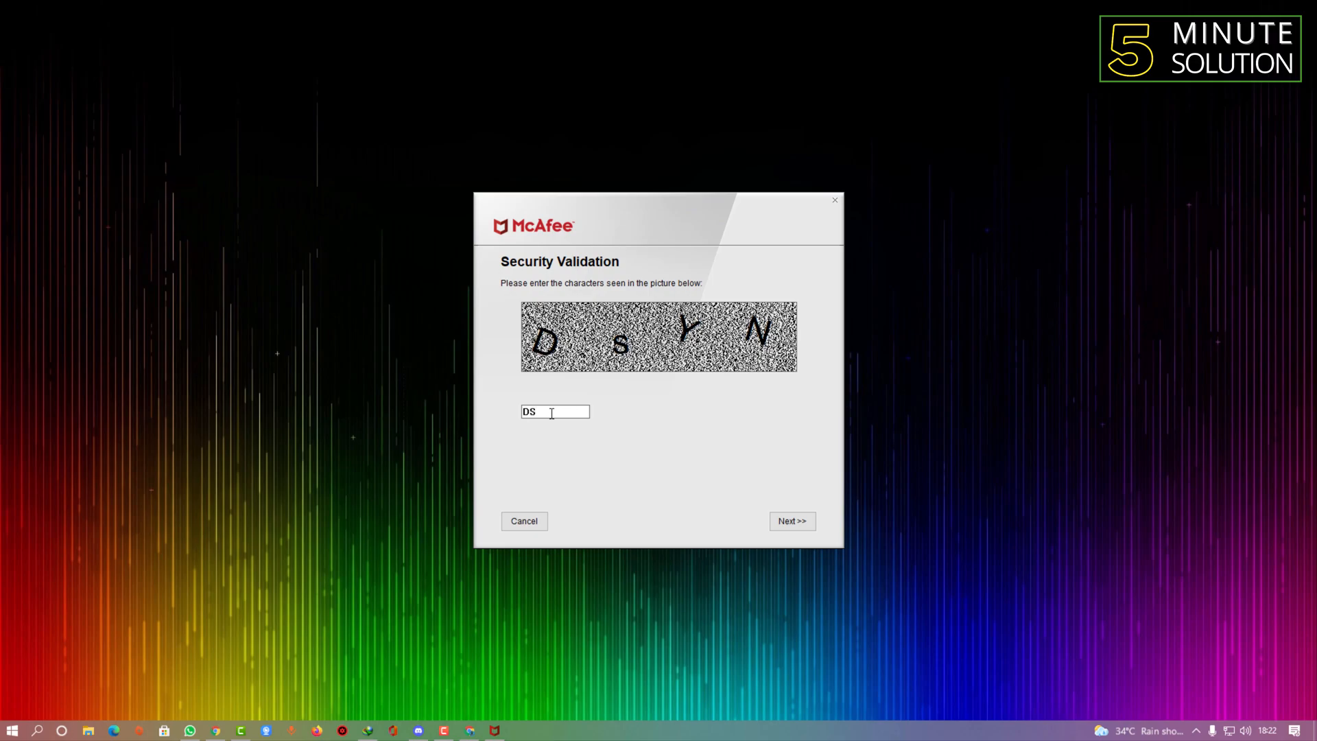
type("YN")
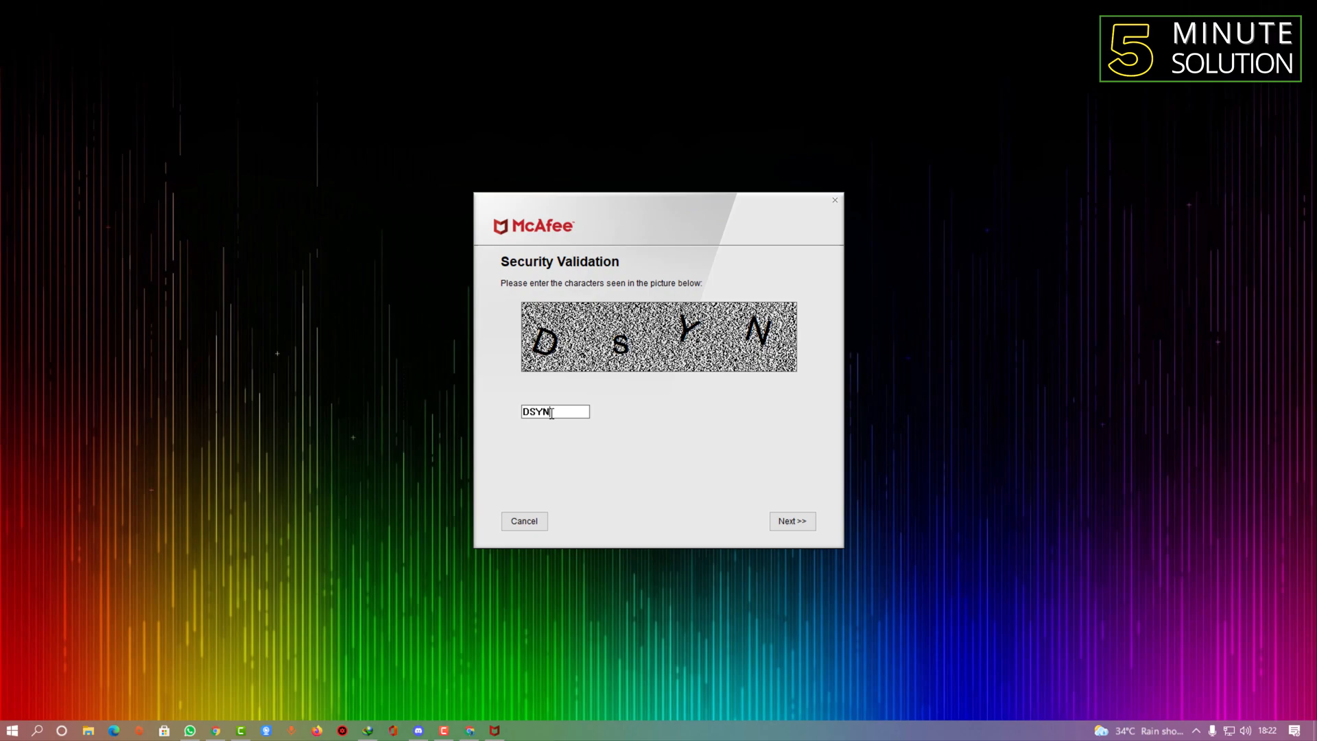
left_click(792, 521)
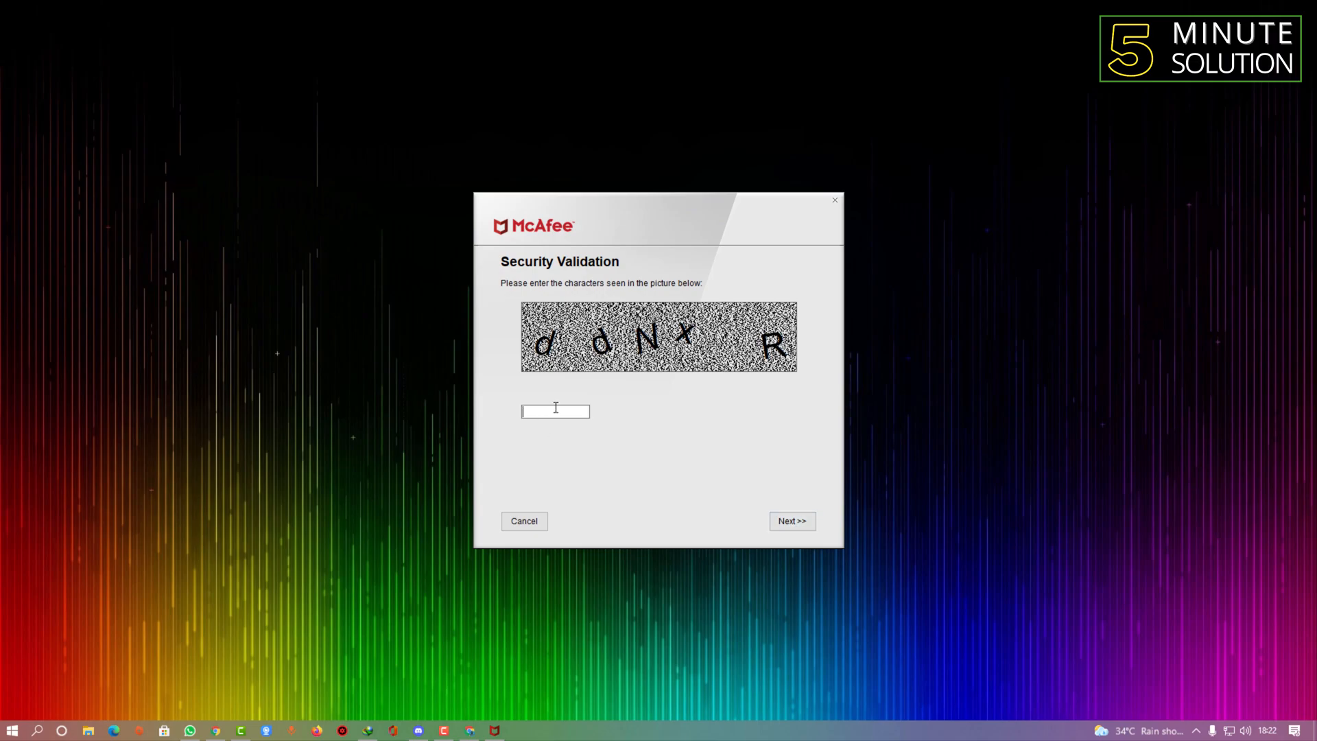
Step: Enter the new validation characters 'ddNxR' and submit to begin removal
type("dd")
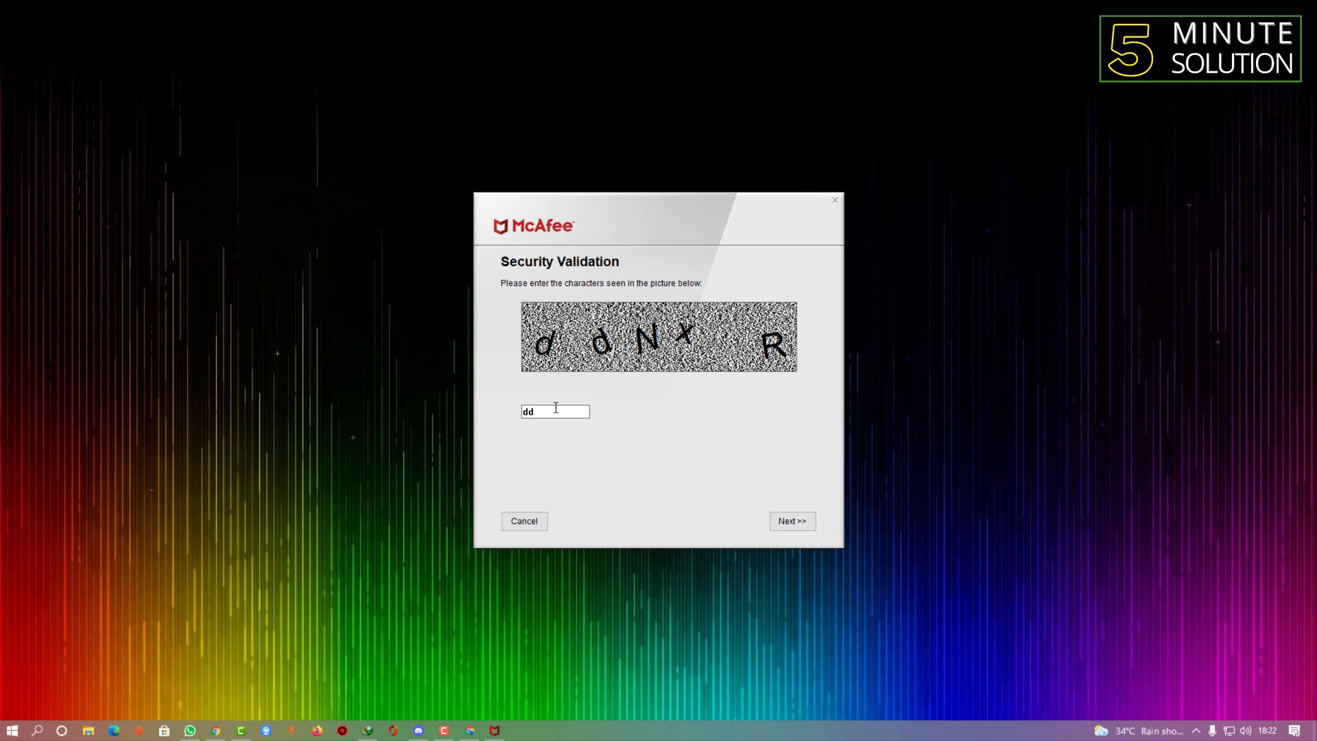
type("Nx")
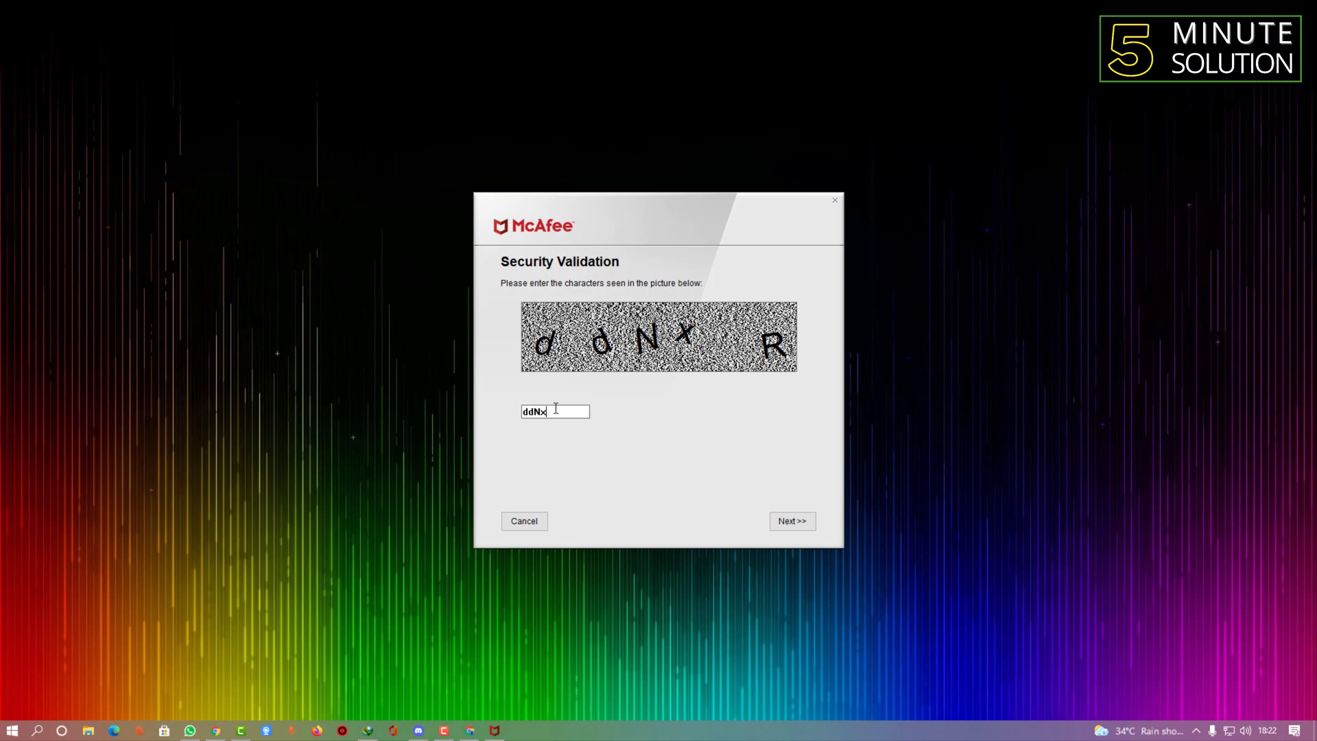
type("R")
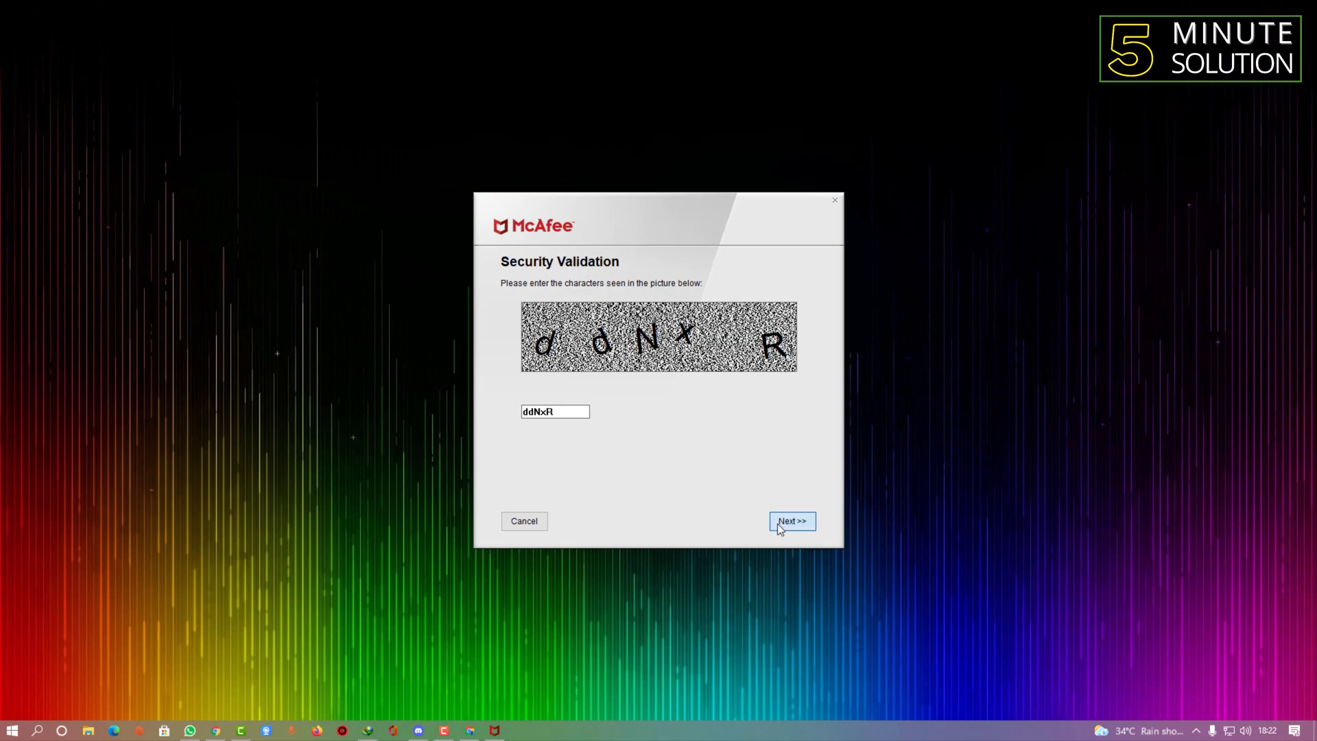
left_click(791, 521)
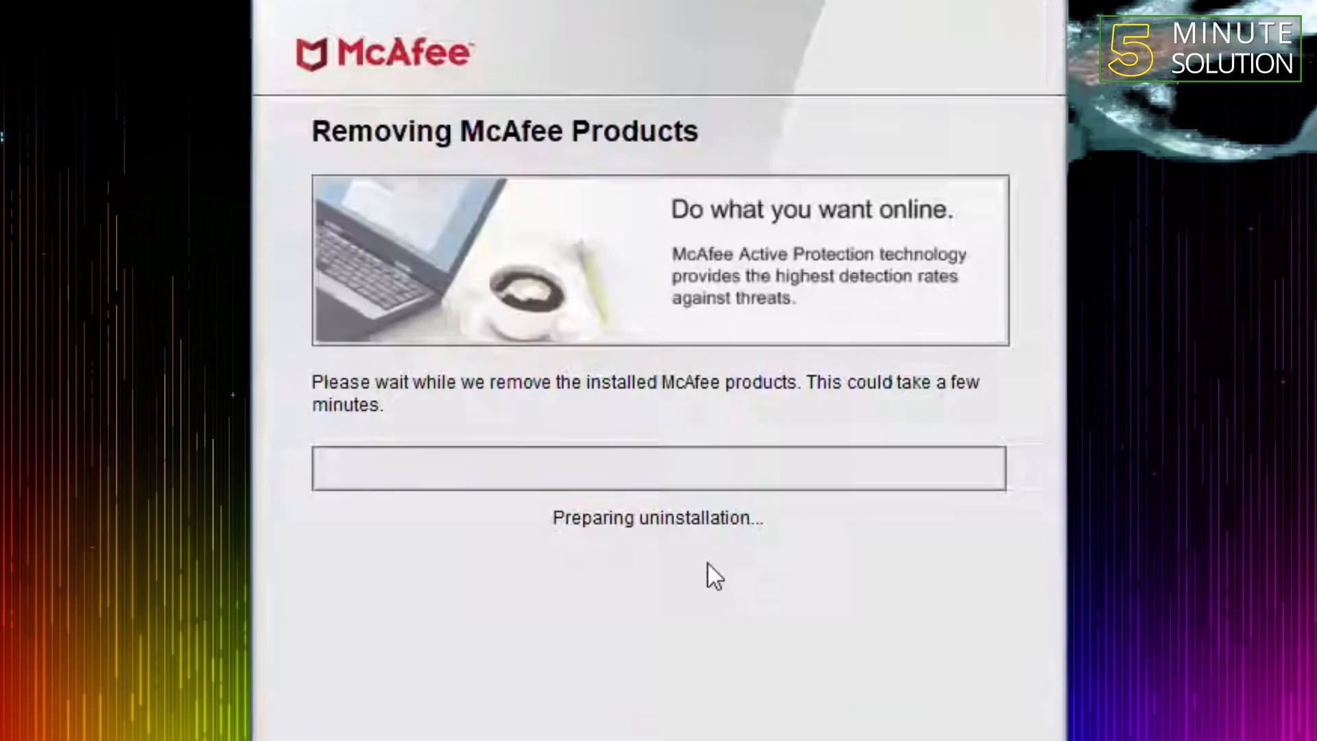